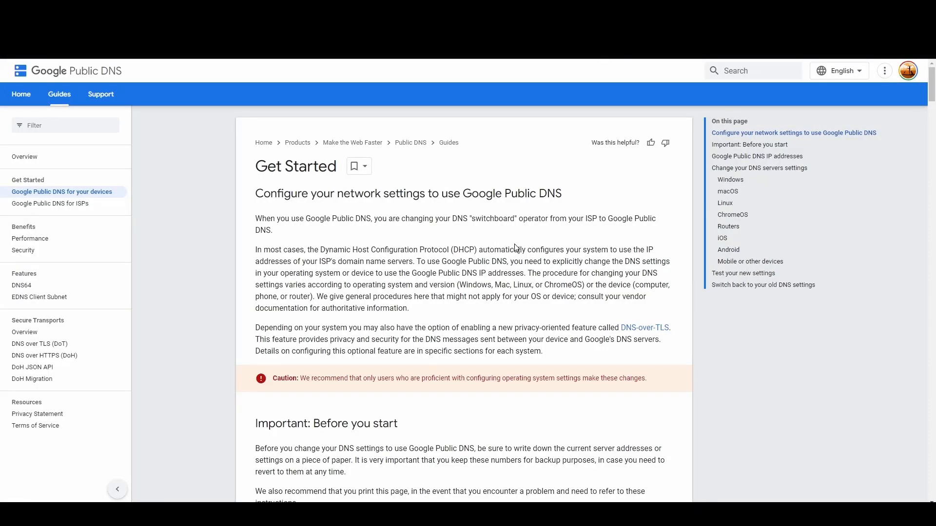
Scroll to the Google Public DNS IP addresses section showing 8.8.8.8 and 8.8.4.4
scroll(down, 3)
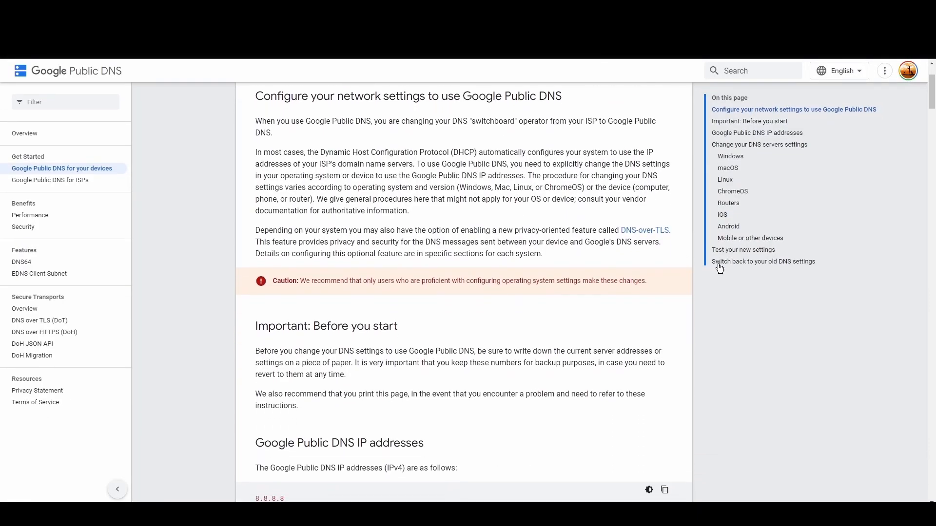
scroll(down, 3)
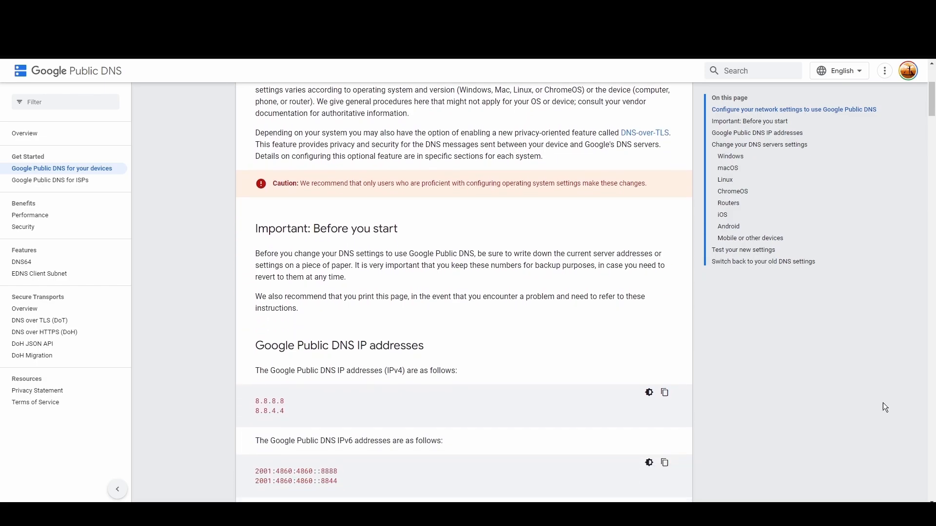
scroll(down, 3)
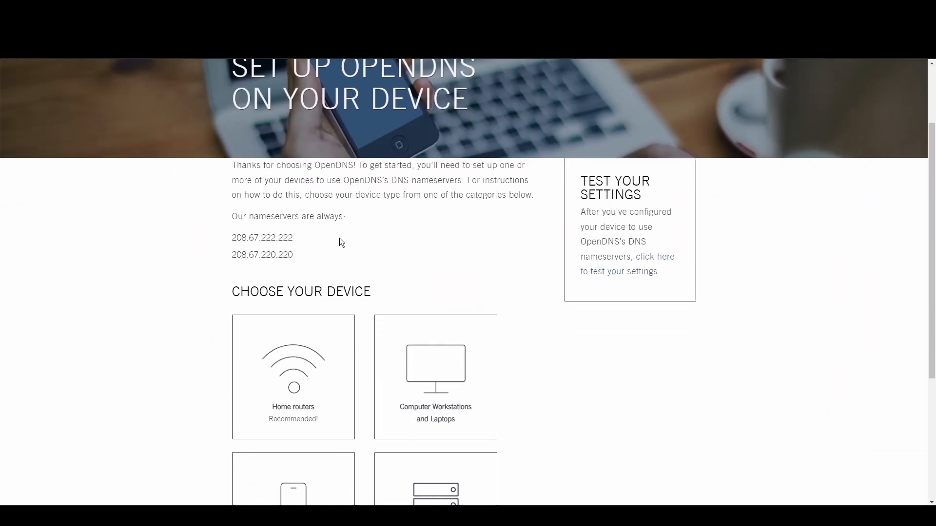
Run the OpenDNS settings test, which reports the computer isn't using OpenDNS yet
double_click(261, 238)
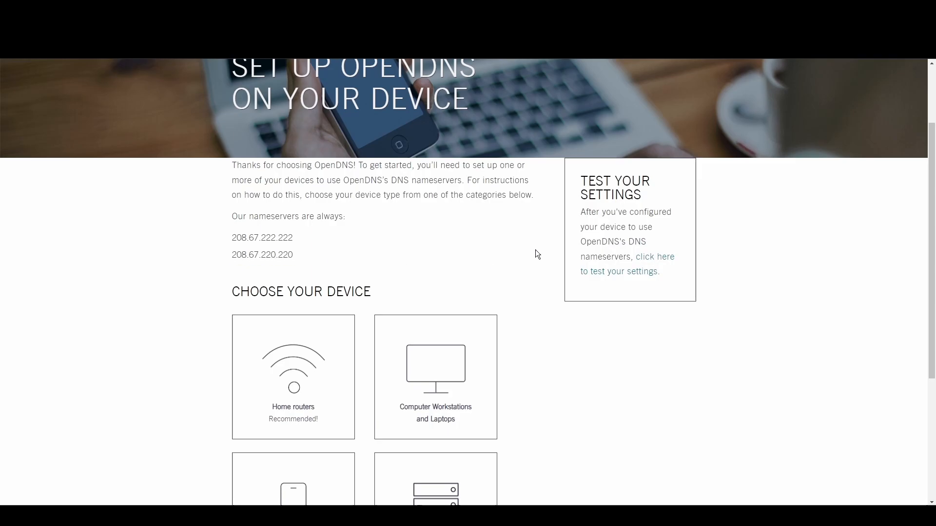
click(654, 256)
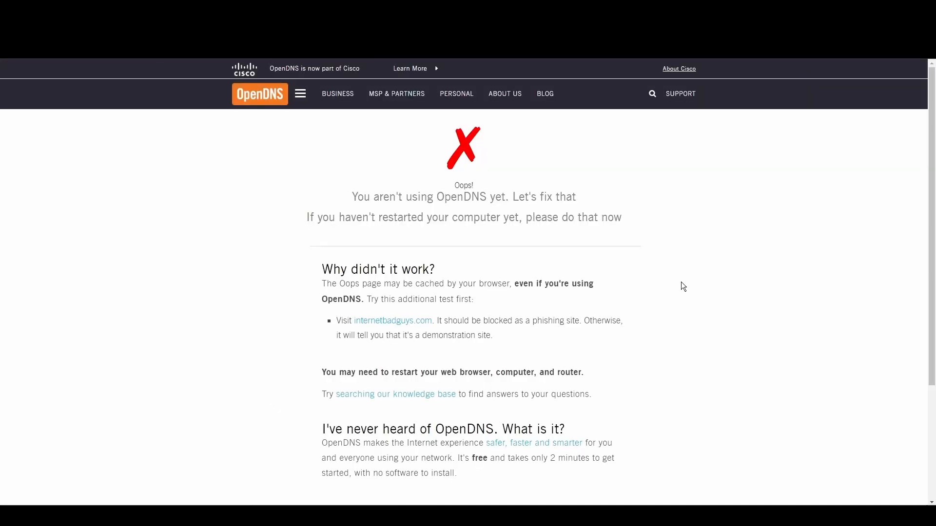
scroll(down, 3)
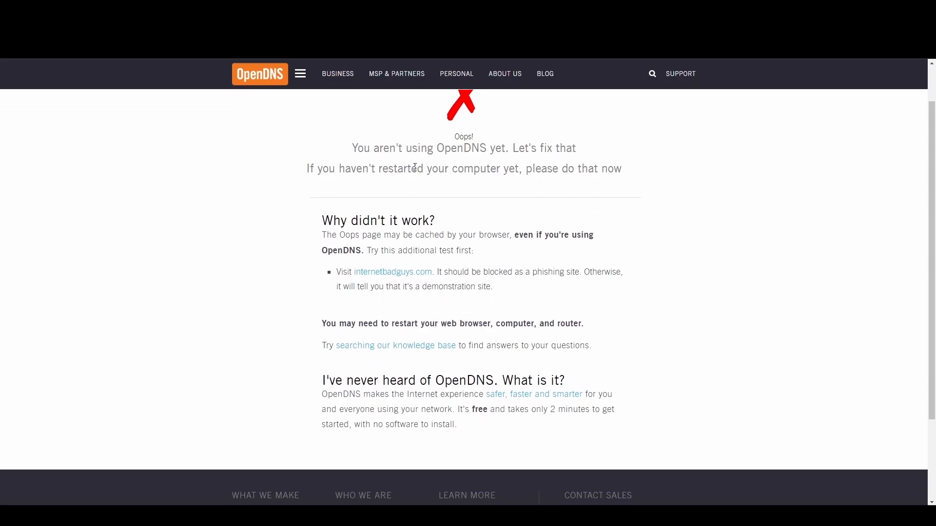